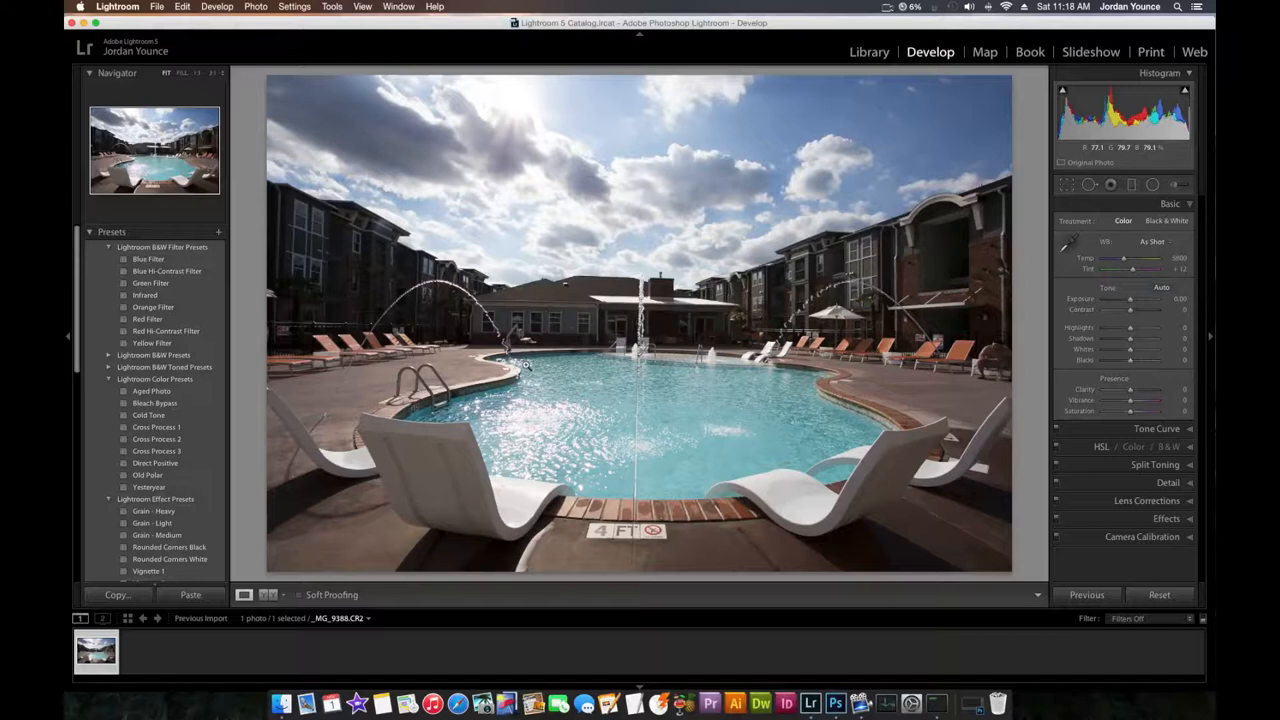
- Rotate the pool courtyard photo slightly in the crop overlay so the scene sits level
{"action": "left_click", "coordinate": [1066, 184]}
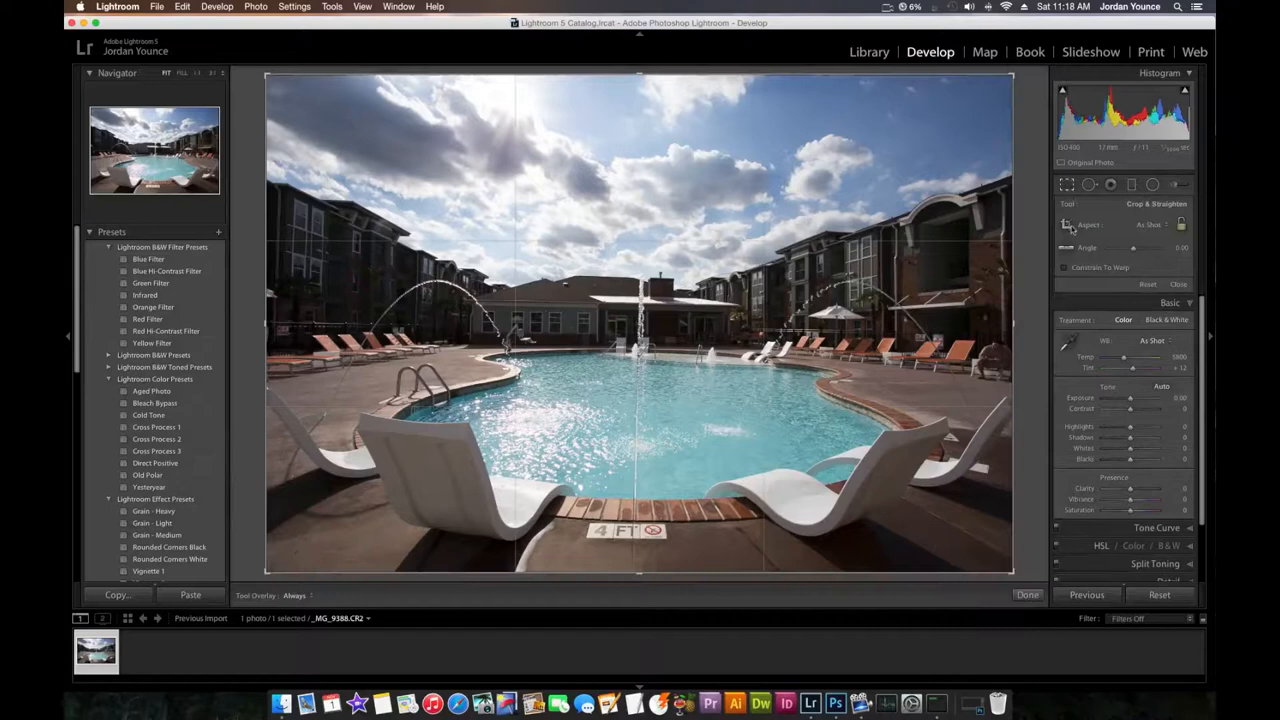
{"action": "left_click_drag", "start_coordinate": [485, 301], "coordinate": [658, 305]}
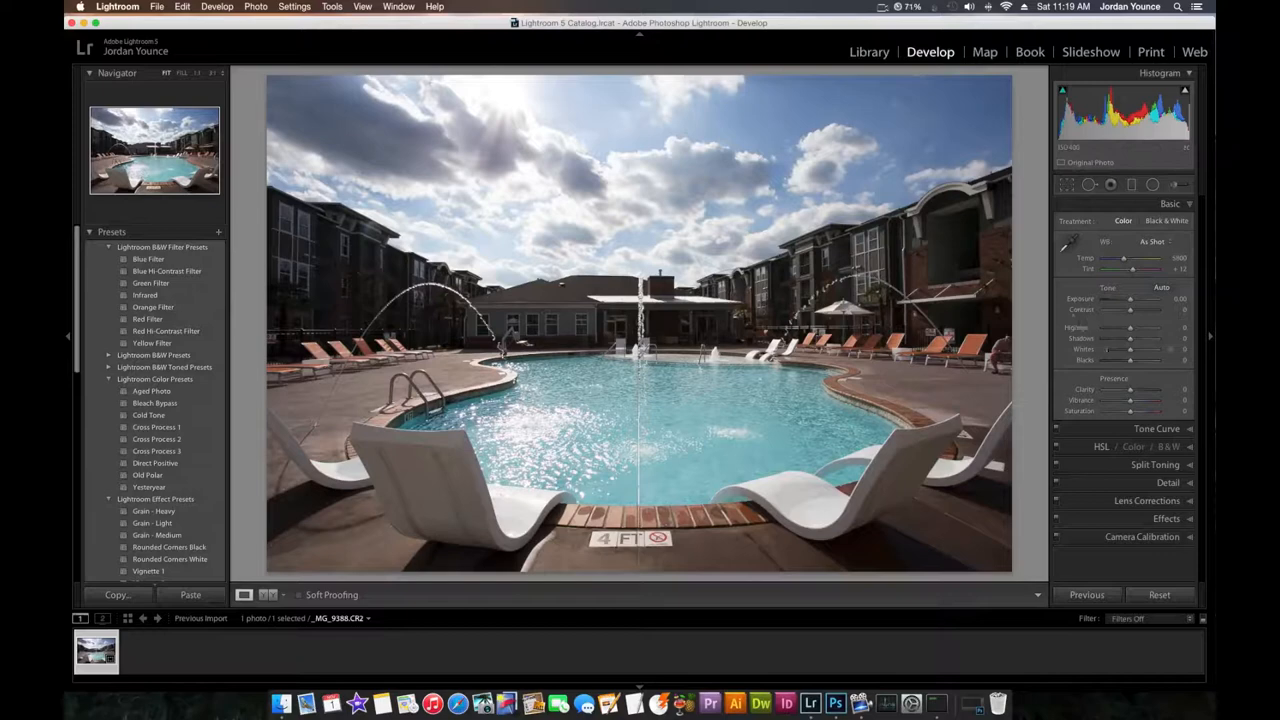
- Set Shadows to +85 and Highlights to -34, then nudge the temperature warmer
{"action": "left_click_drag", "start_coordinate": [1130, 338], "coordinate": [1145, 338]}
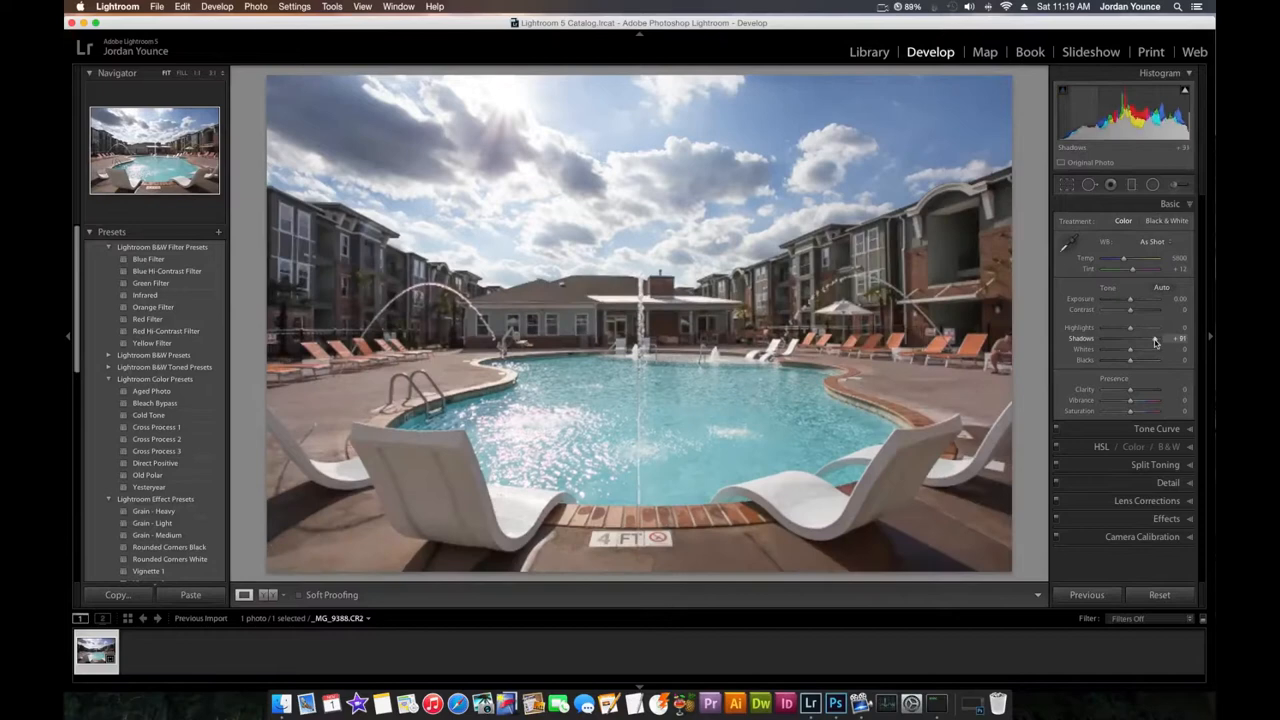
{"action": "left_click_drag", "start_coordinate": [1133, 337], "coordinate": [1155, 337]}
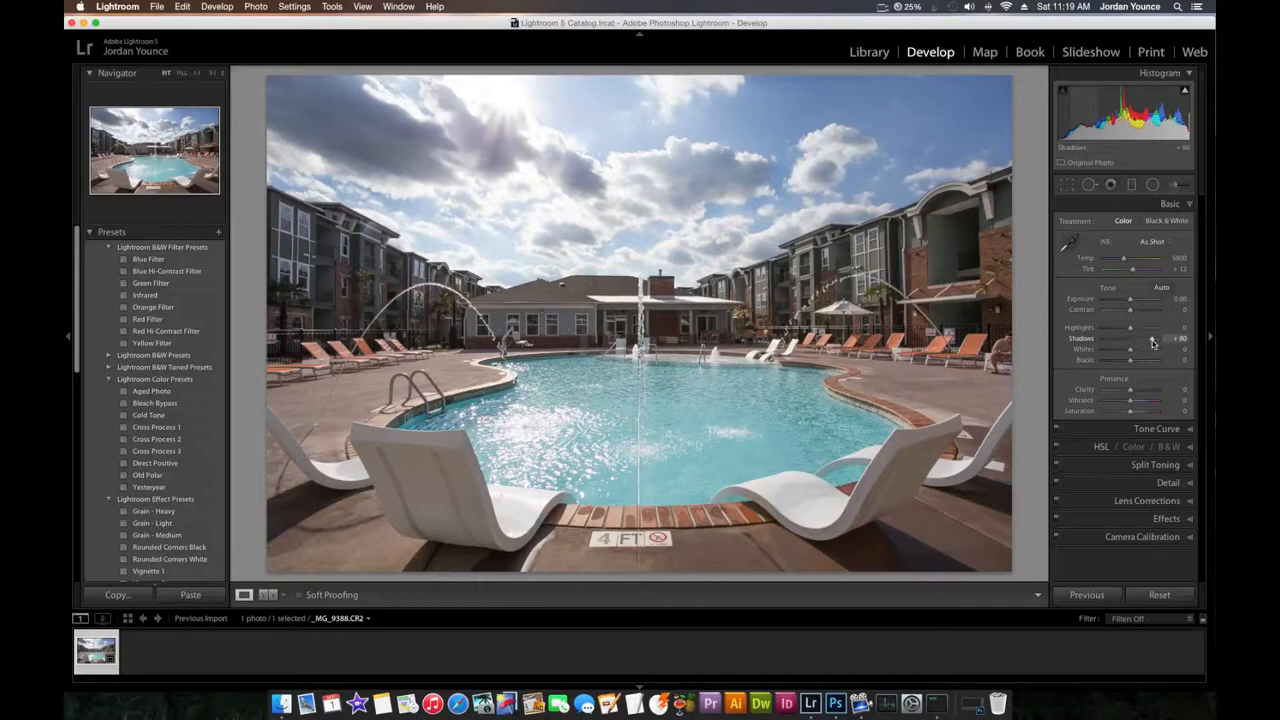
{"action": "left_click_drag", "start_coordinate": [1130, 338], "coordinate": [1140, 338]}
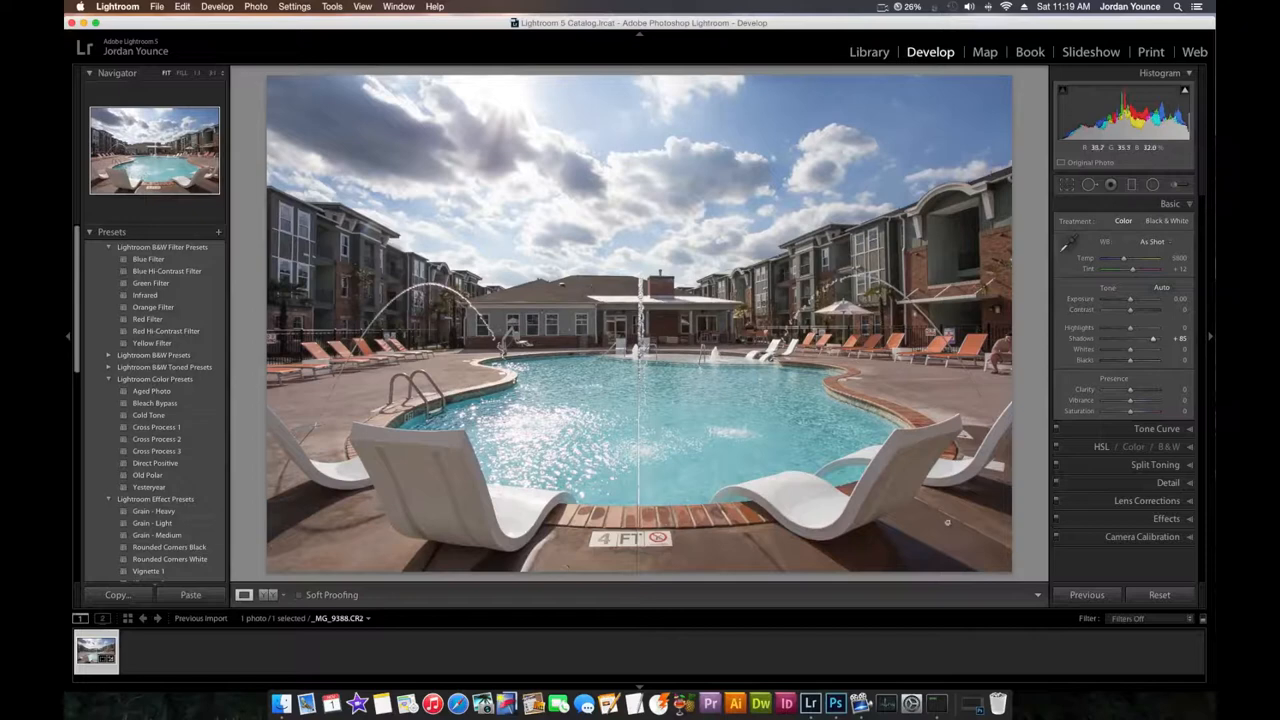
{"action": "left_click_drag", "start_coordinate": [1145, 328], "coordinate": [1115, 328]}
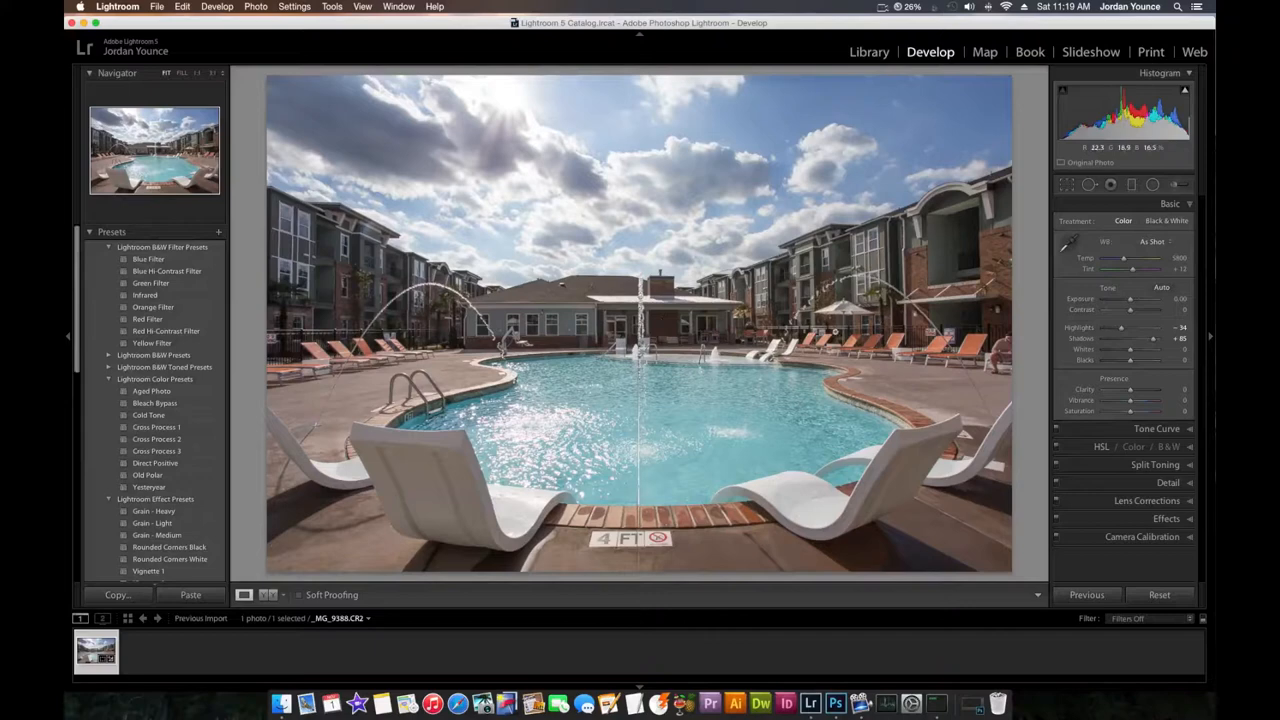
{"action": "left_click_drag", "start_coordinate": [1132, 258], "coordinate": [1128, 258]}
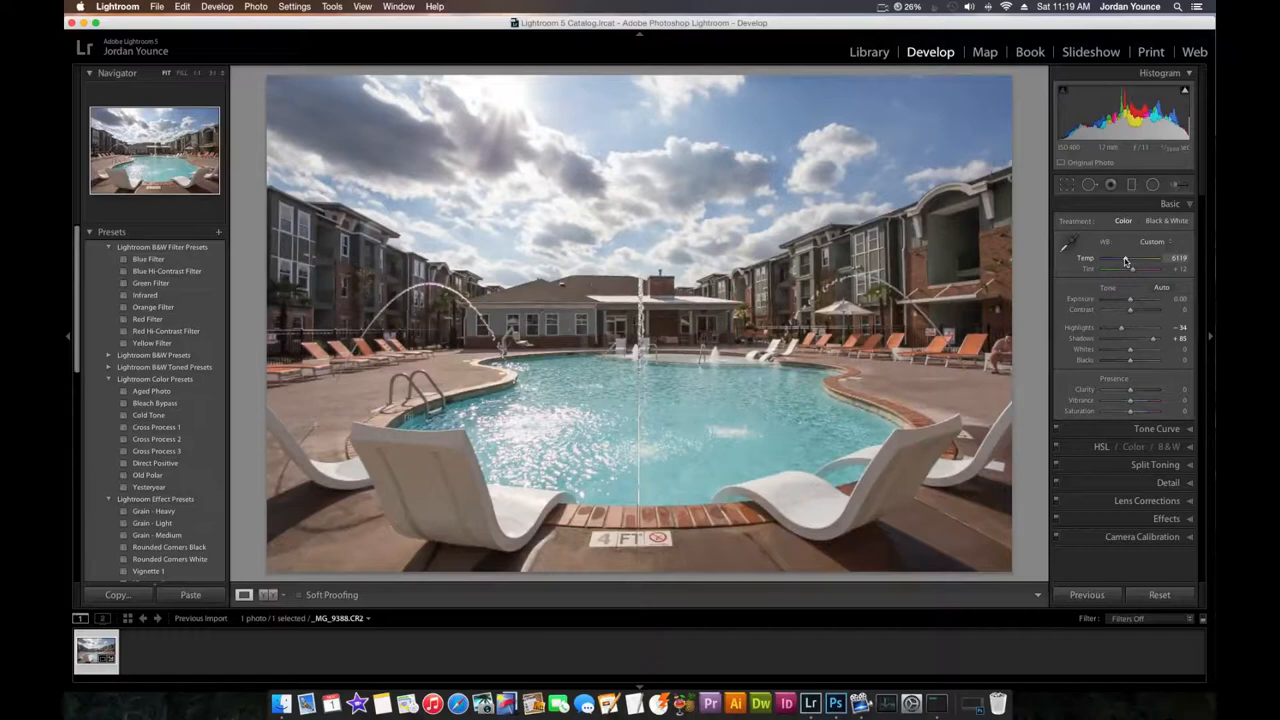
- Raise the white balance Temp slider to about 6635
{"action": "left_click_drag", "start_coordinate": [1120, 268], "coordinate": [1135, 268]}
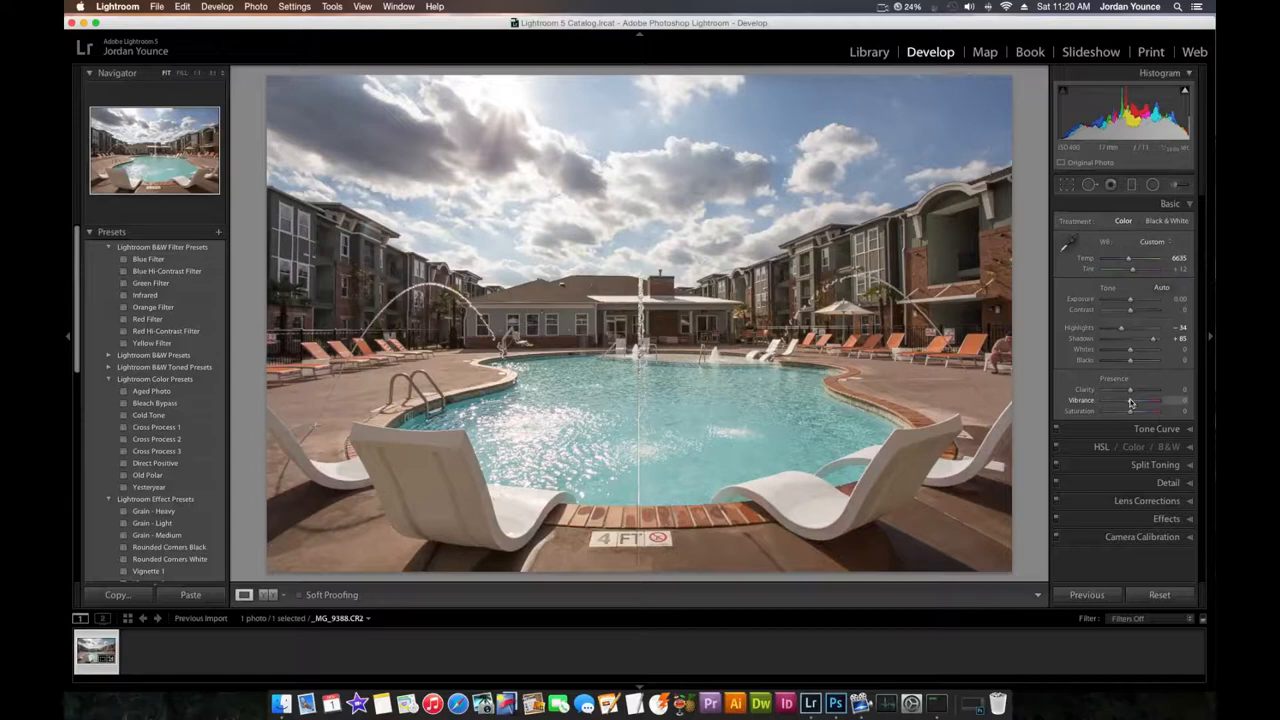
- Boost Vibrance to +63, then try Clarity and return it to about -1
{"action": "left_click_drag", "start_coordinate": [1131, 400], "coordinate": [1150, 400]}
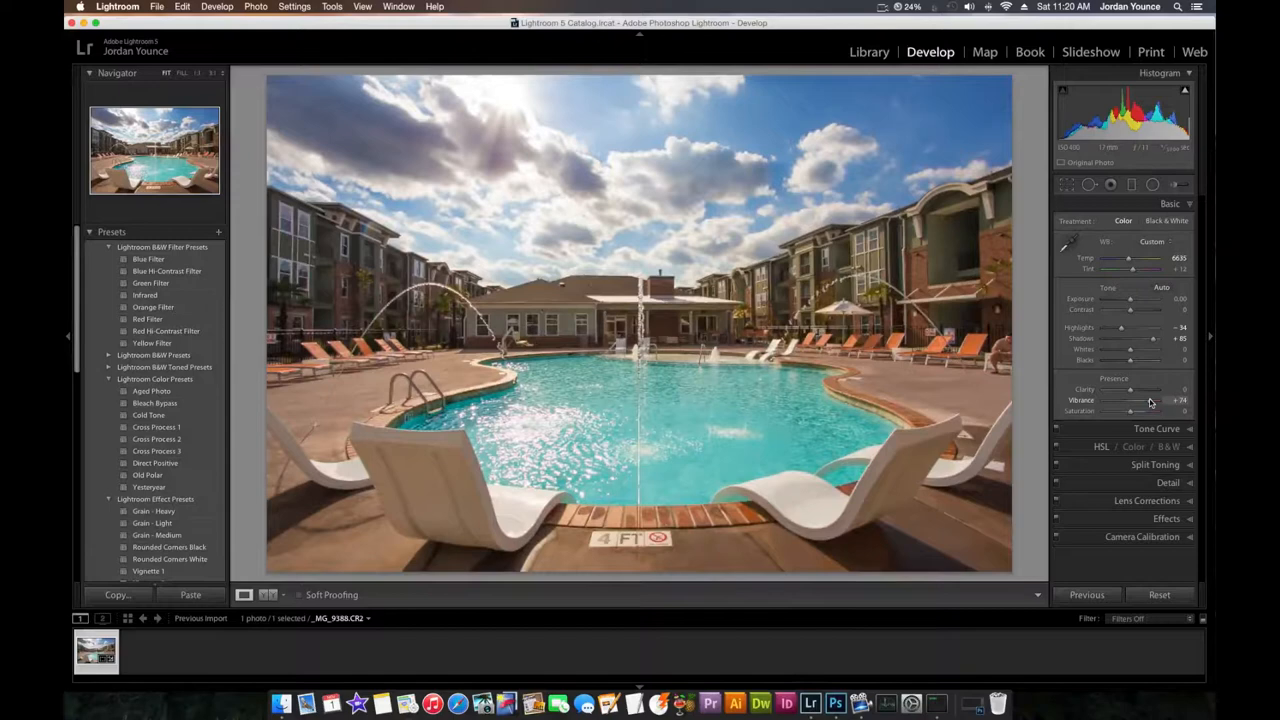
{"action": "left_click_drag", "start_coordinate": [1155, 400], "coordinate": [1147, 400]}
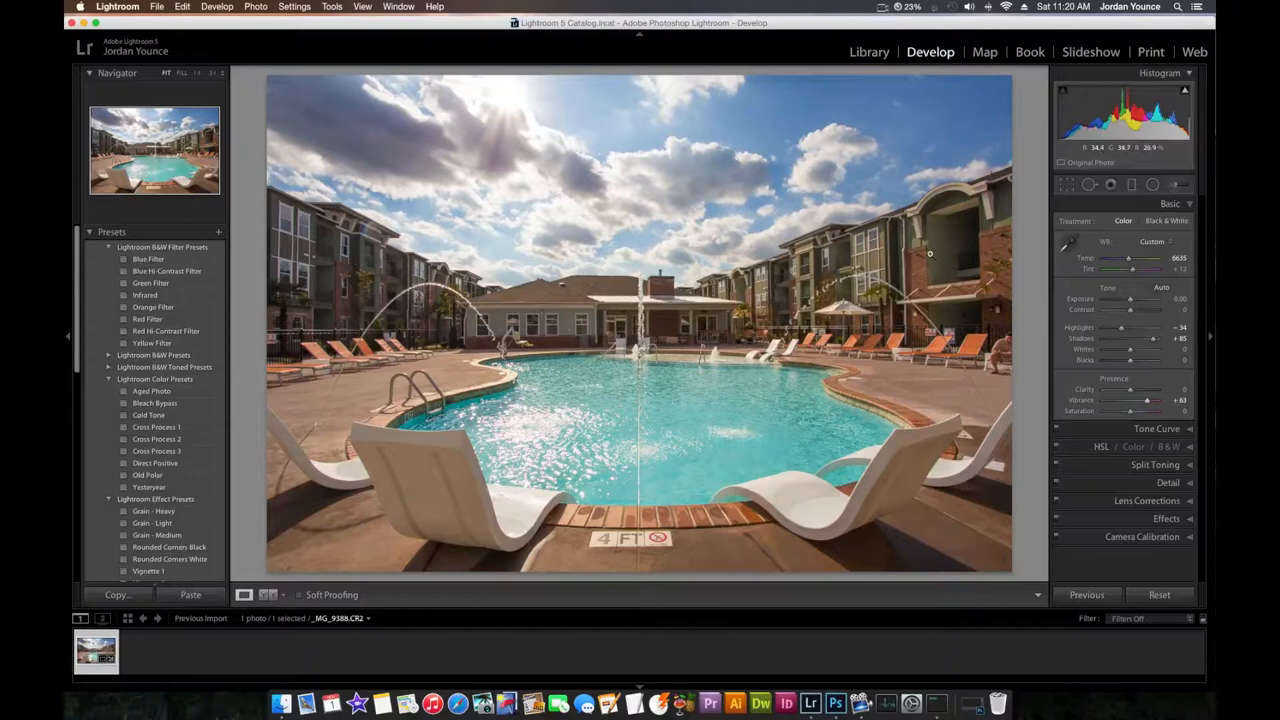
{"action": "left_click_drag", "start_coordinate": [1125, 389], "coordinate": [1135, 389]}
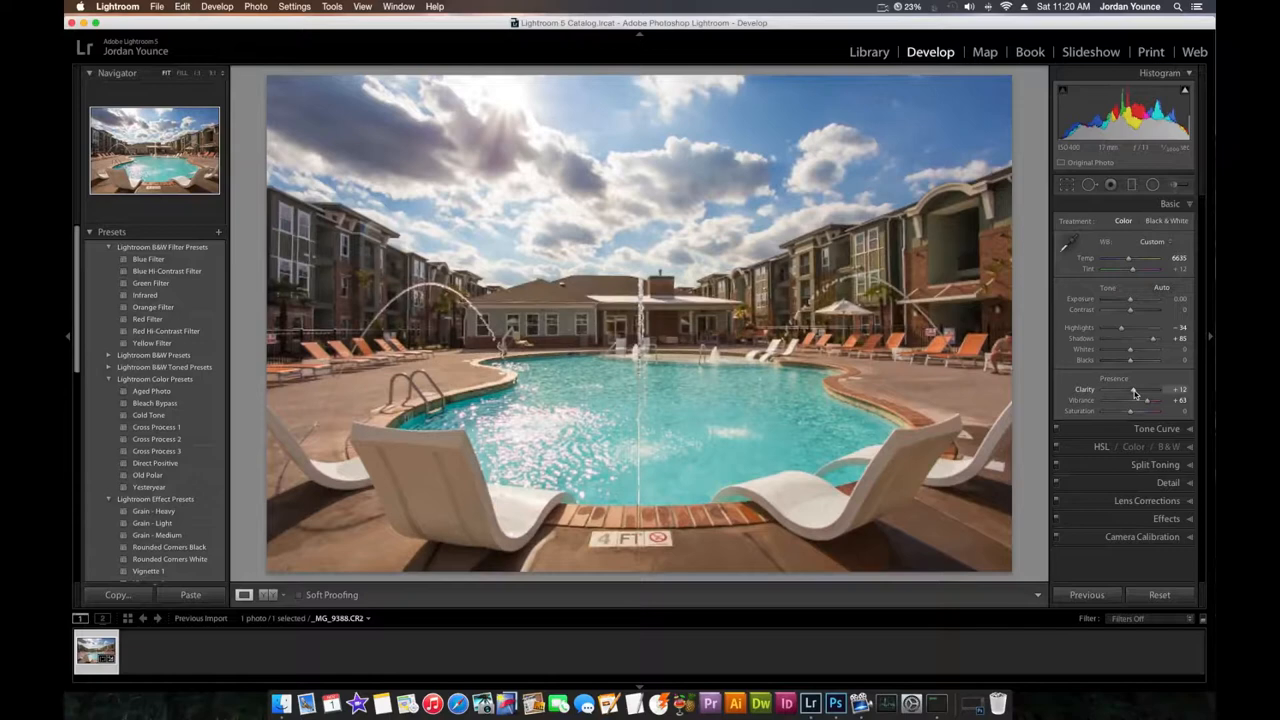
{"action": "left_click_drag", "start_coordinate": [1128, 389], "coordinate": [1135, 389]}
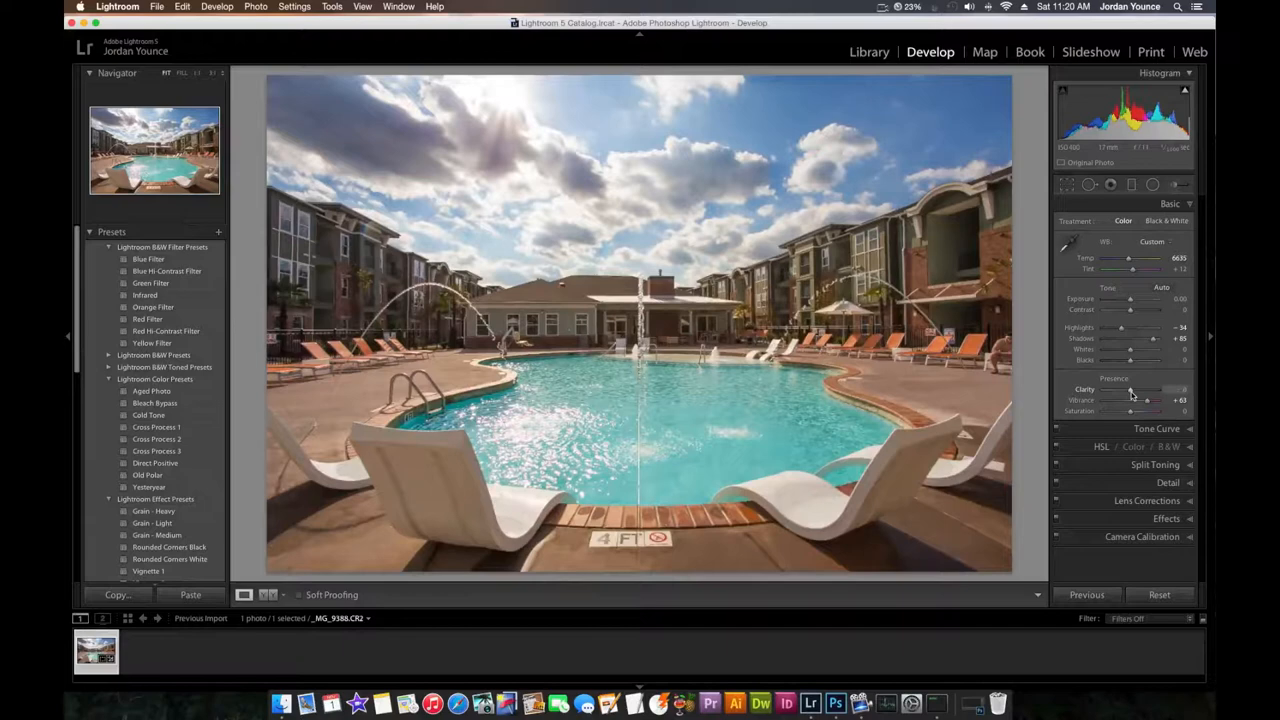
{"action": "left_click_drag", "start_coordinate": [1130, 388], "coordinate": [1118, 388]}
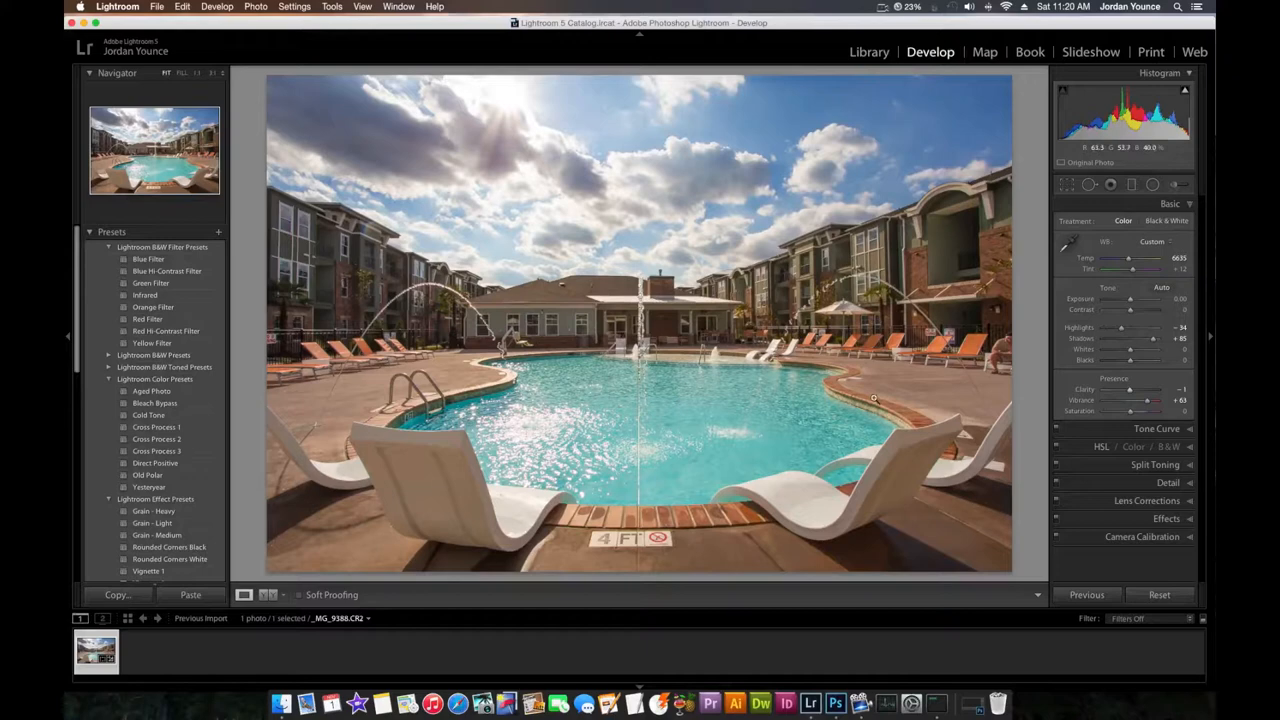
- In the HSL Hue controls, set Green to -32, Aqua to +37 and Blue to -11
{"action": "left_click", "coordinate": [1101, 239]}
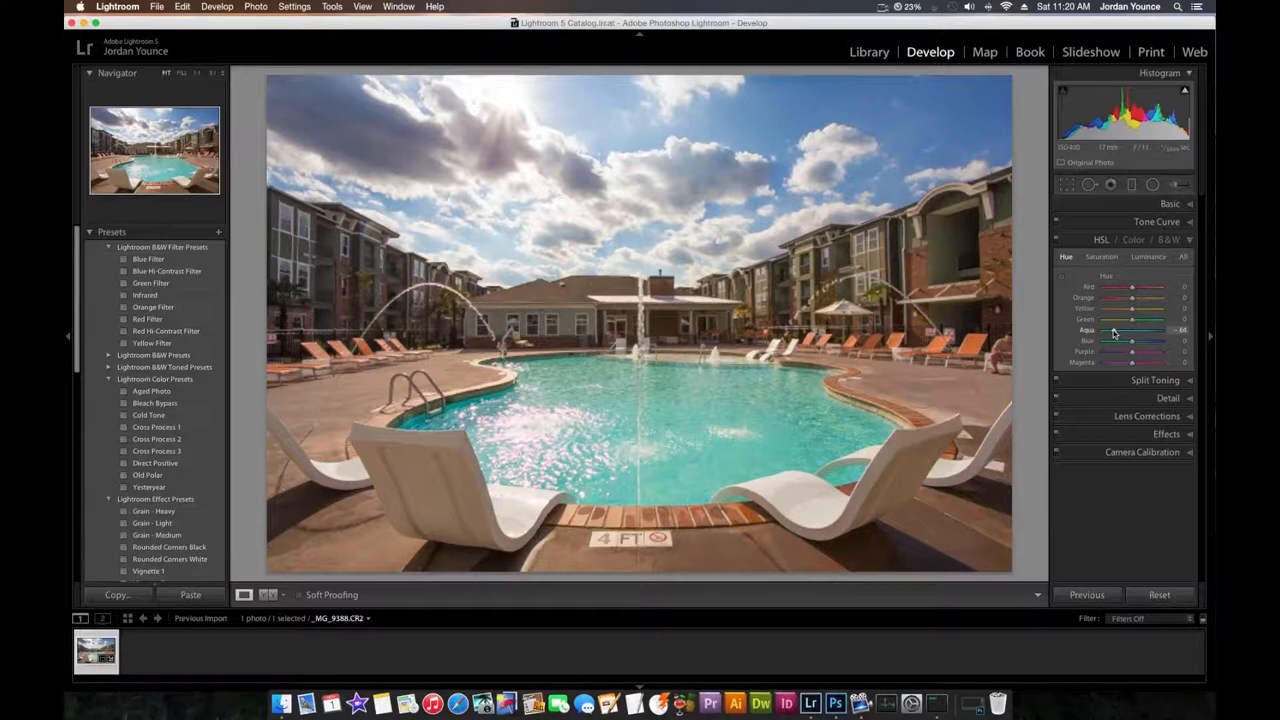
{"action": "left_click_drag", "start_coordinate": [1125, 330], "coordinate": [1138, 330]}
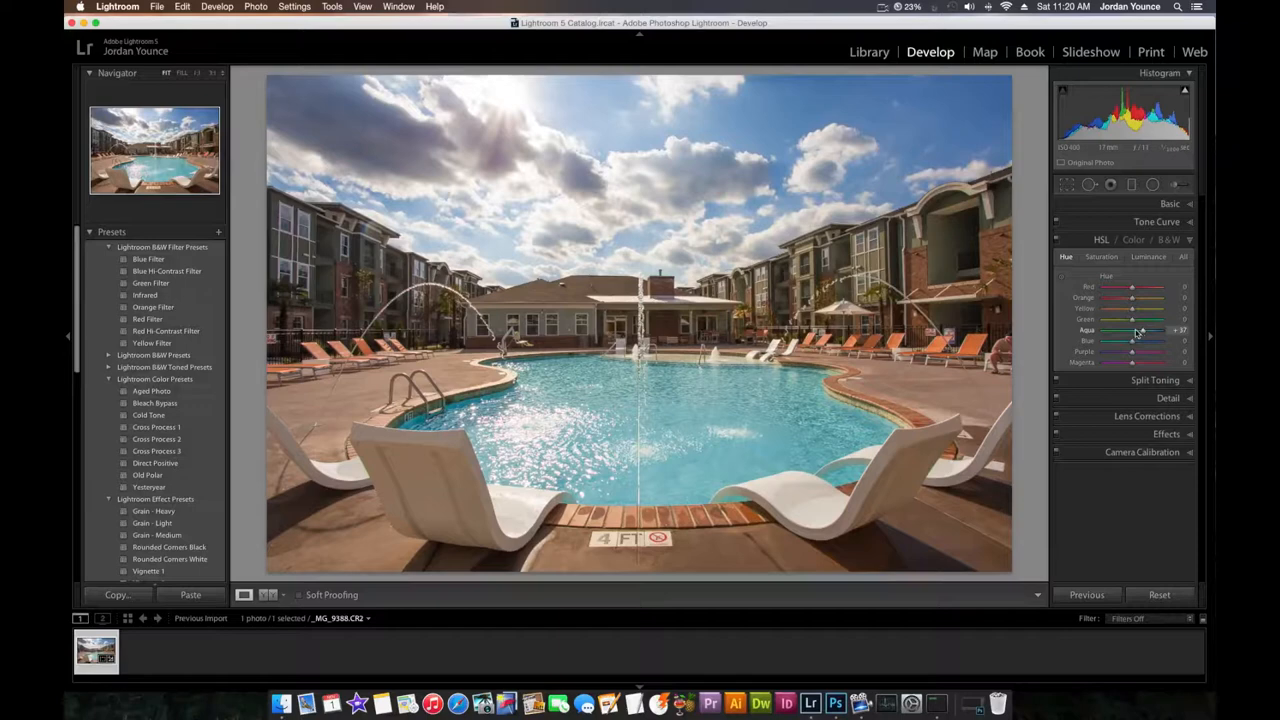
{"action": "left_click_drag", "start_coordinate": [1135, 318], "coordinate": [1110, 318]}
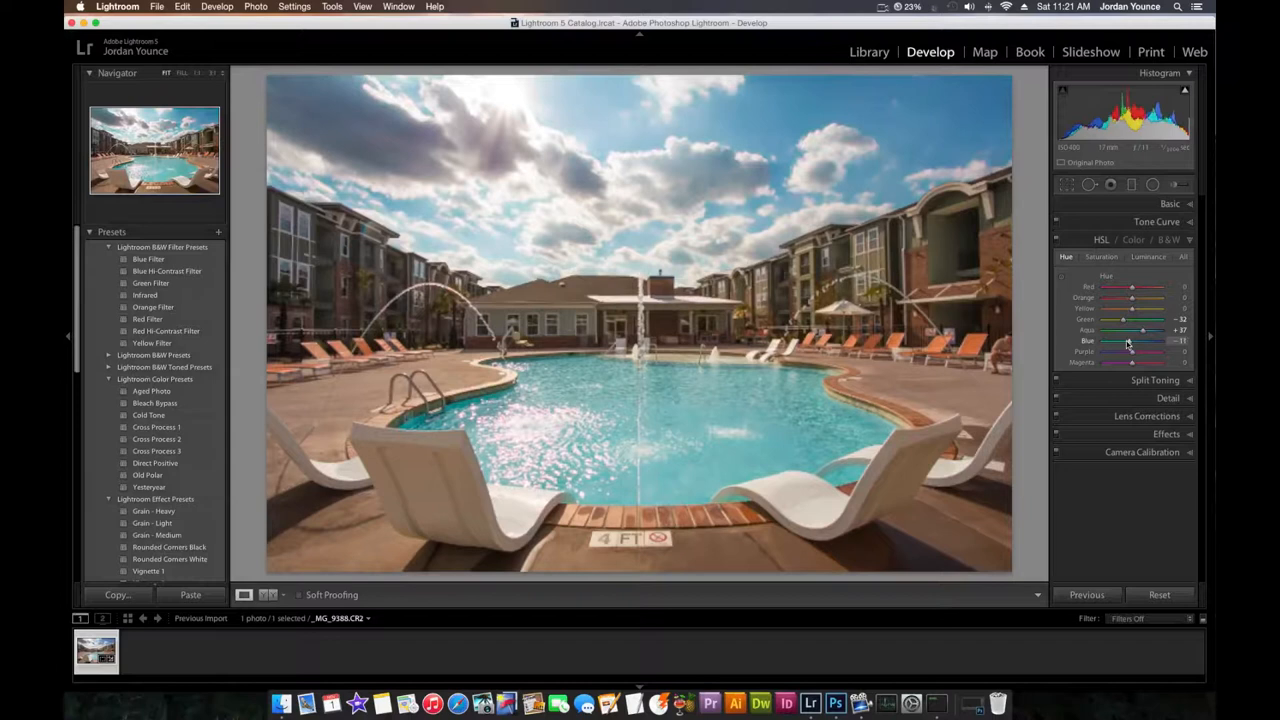
{"action": "left_click_drag", "start_coordinate": [1140, 343], "coordinate": [1135, 352]}
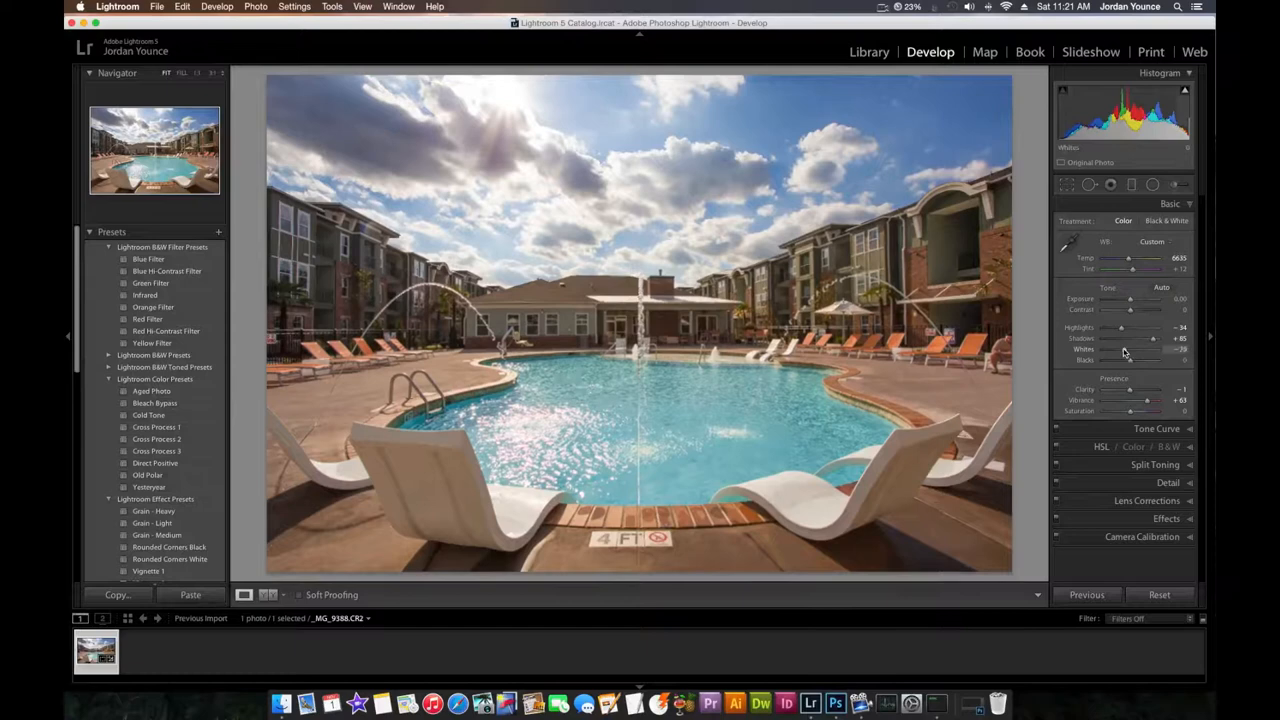
- Lower the Whites slider to roughly -29
{"action": "left_click_drag", "start_coordinate": [1115, 349], "coordinate": [1135, 349]}
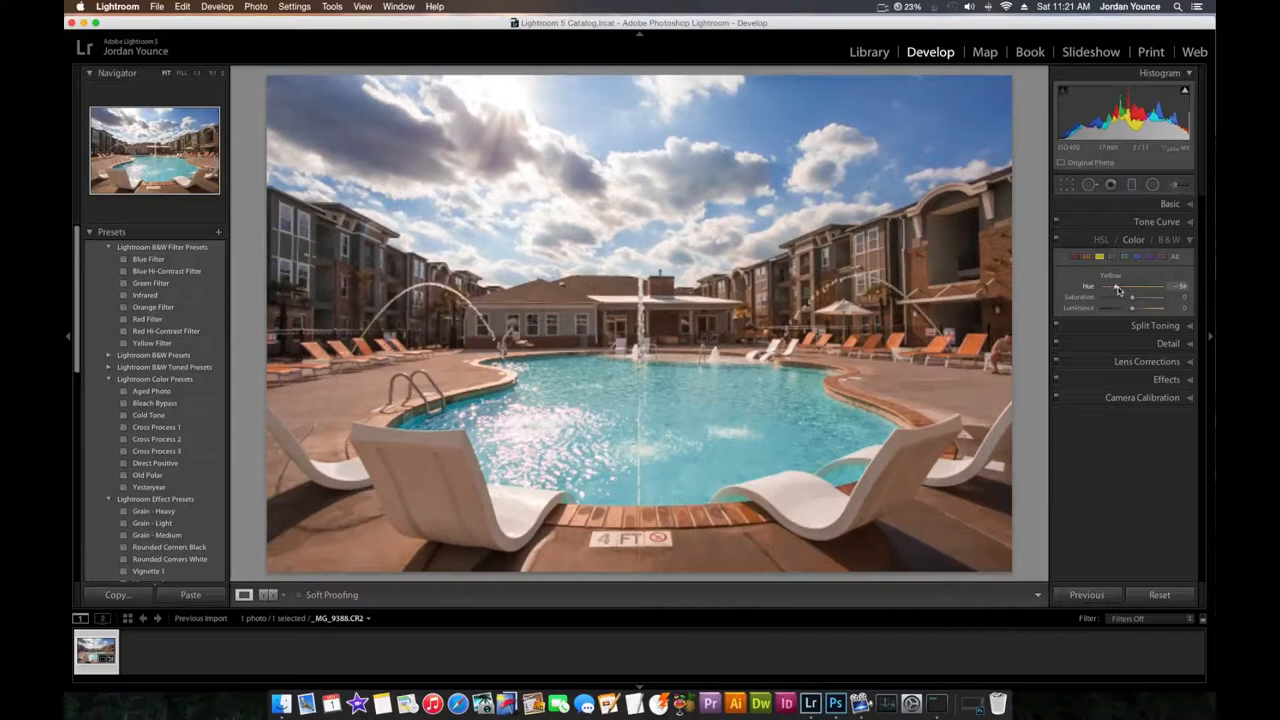
- Set the yellow hue to +21 and yellow saturation to -24, and adjust yellow luminance
{"action": "left_click_drag", "start_coordinate": [1131, 297], "coordinate": [1148, 297]}
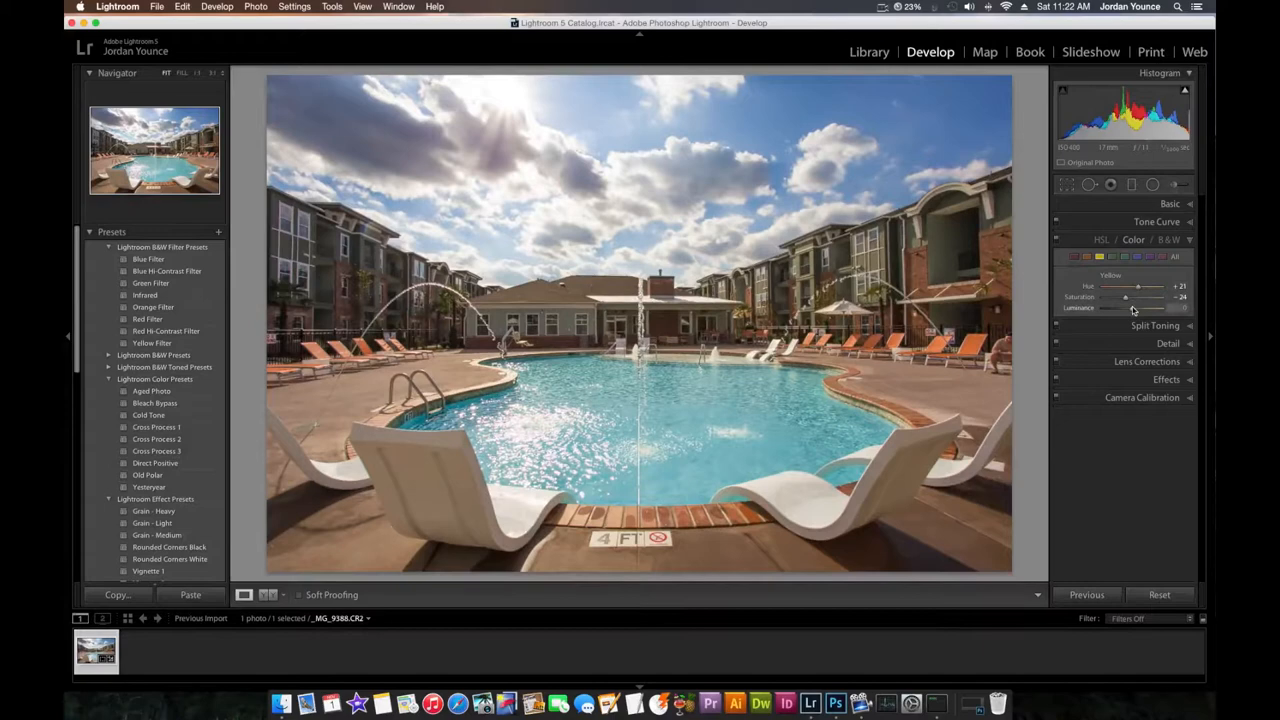
{"action": "left_click_drag", "start_coordinate": [1125, 308], "coordinate": [1135, 308]}
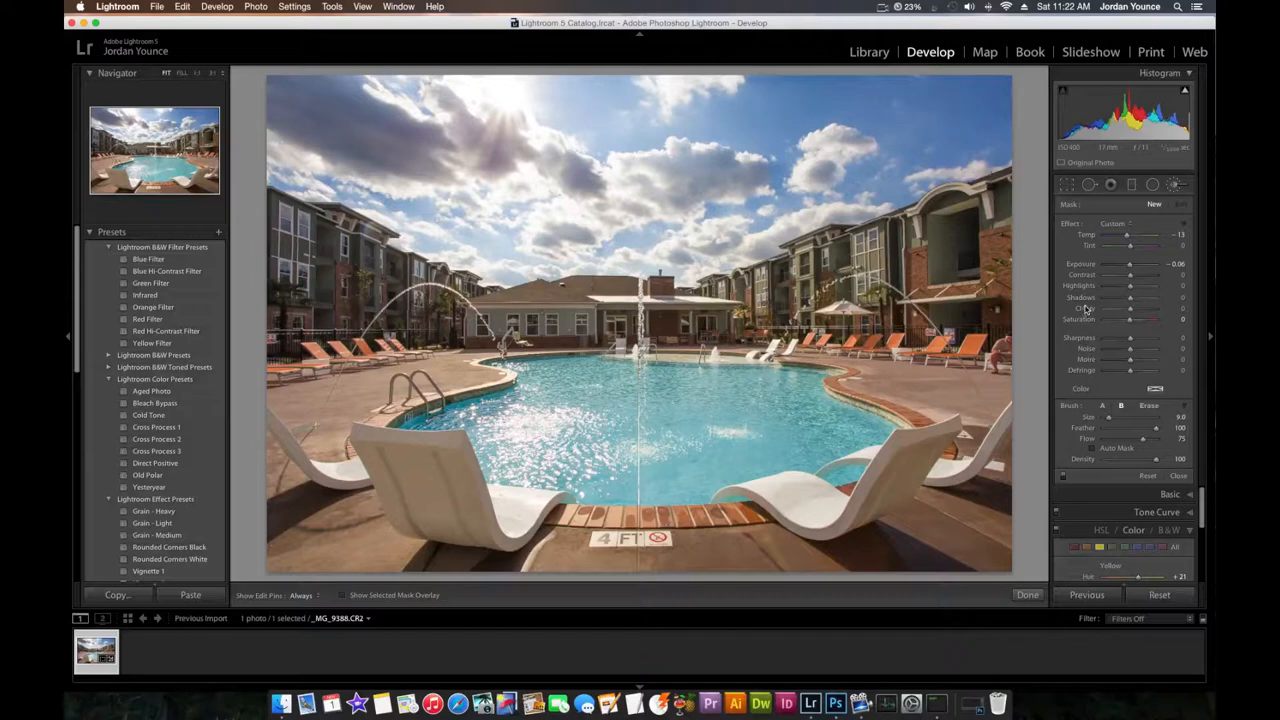
- Give the adjustment brush Temp -13 with raised exposure and shadows over the left buildings
{"action": "left_click_drag", "start_coordinate": [1130, 297], "coordinate": [1105, 297]}
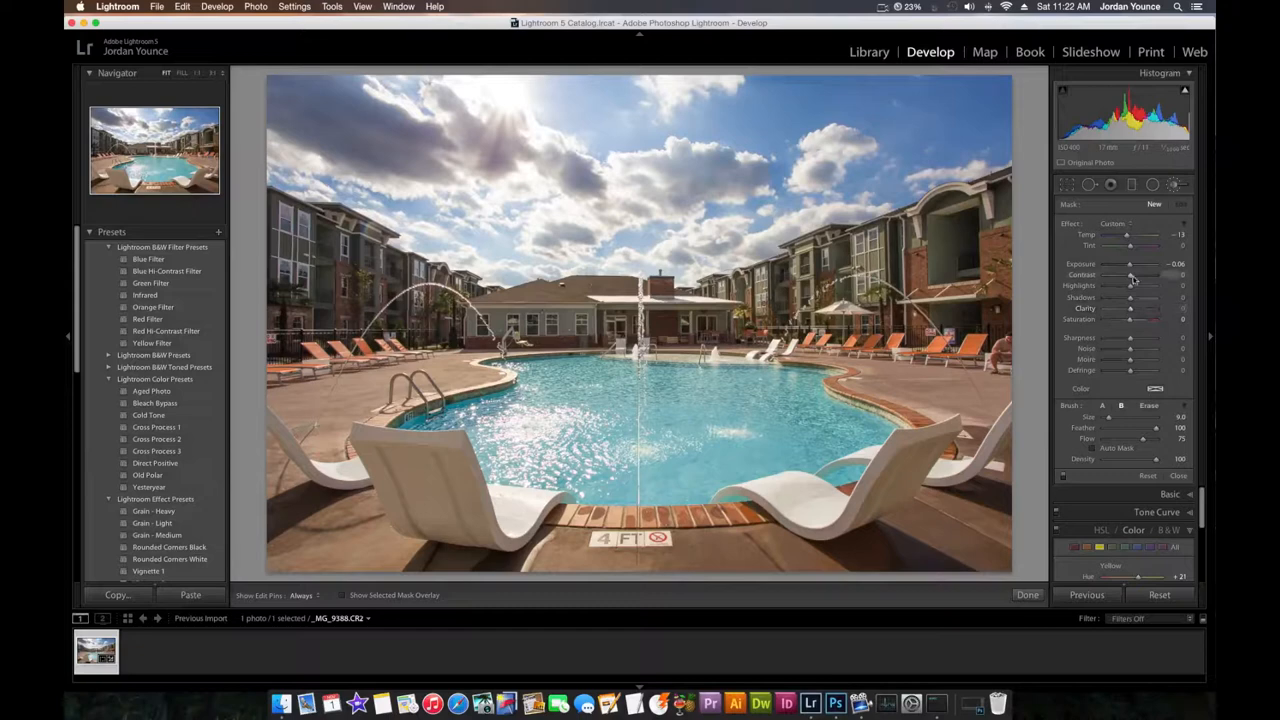
{"action": "left_click_drag", "start_coordinate": [1128, 264], "coordinate": [1137, 264]}
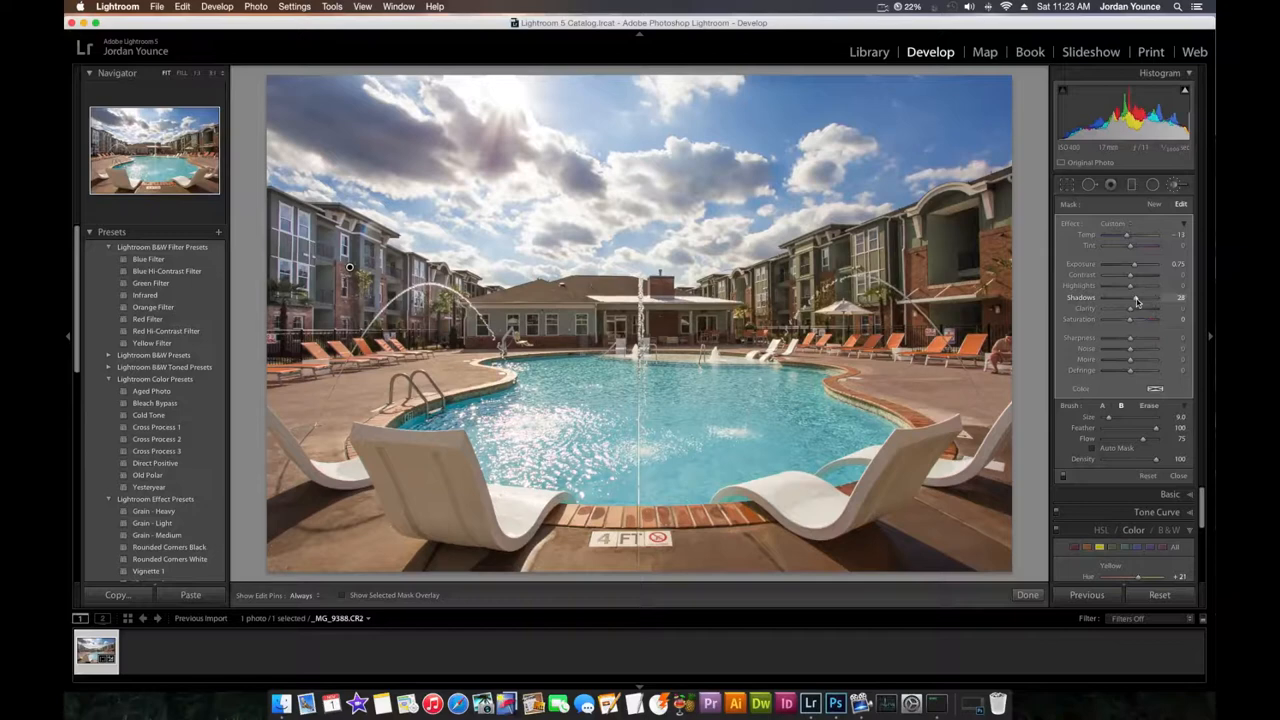
{"action": "left_click_drag", "start_coordinate": [1131, 246], "coordinate": [1140, 246]}
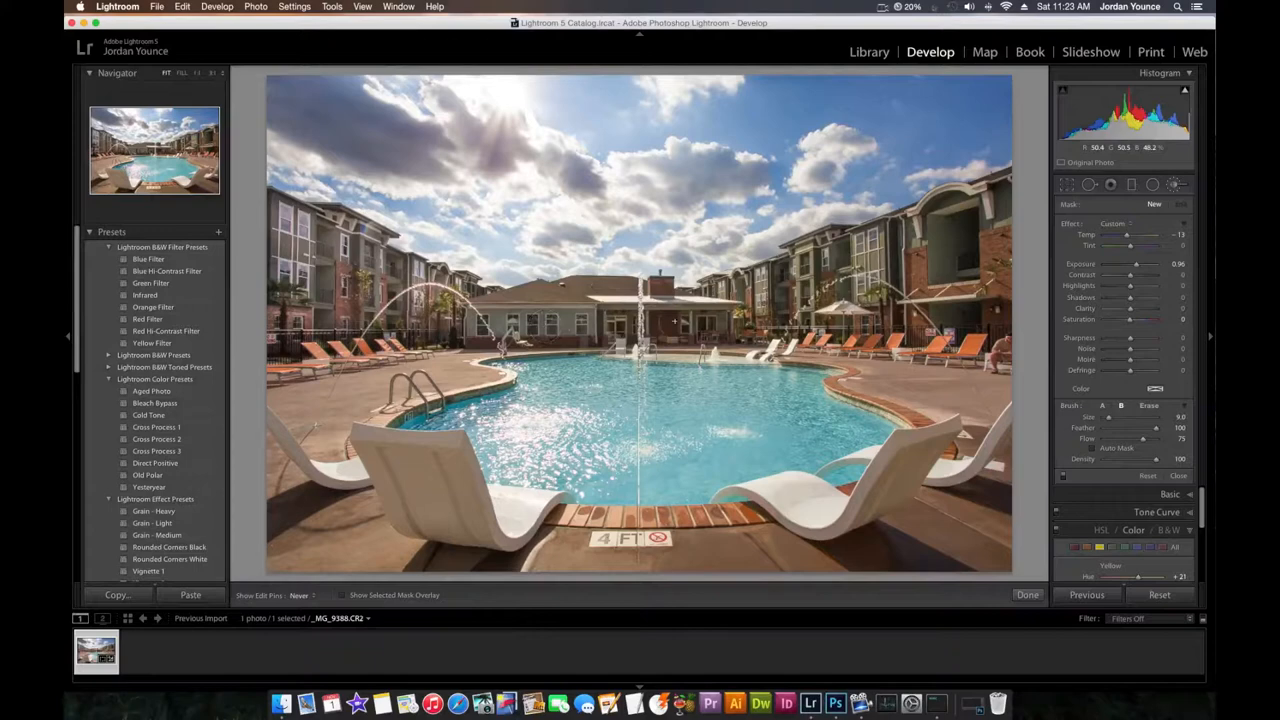
- Raise the brushed adjustment's Exposure to about 0.96
{"action": "left_click_drag", "start_coordinate": [1136, 264], "coordinate": [1130, 264]}
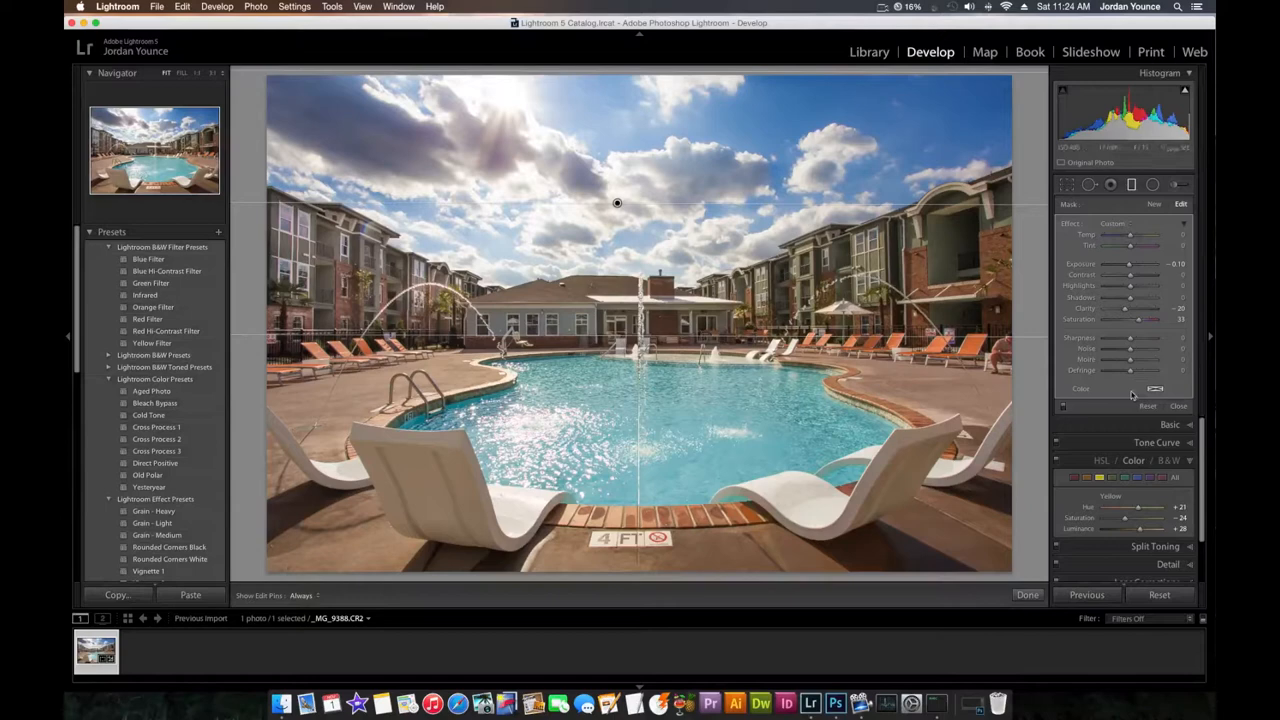
- Add a graduated filter over the sky with Exposure -0.10, Clarity -20 and Saturation +31
{"action": "left_click", "coordinate": [1067, 184]}
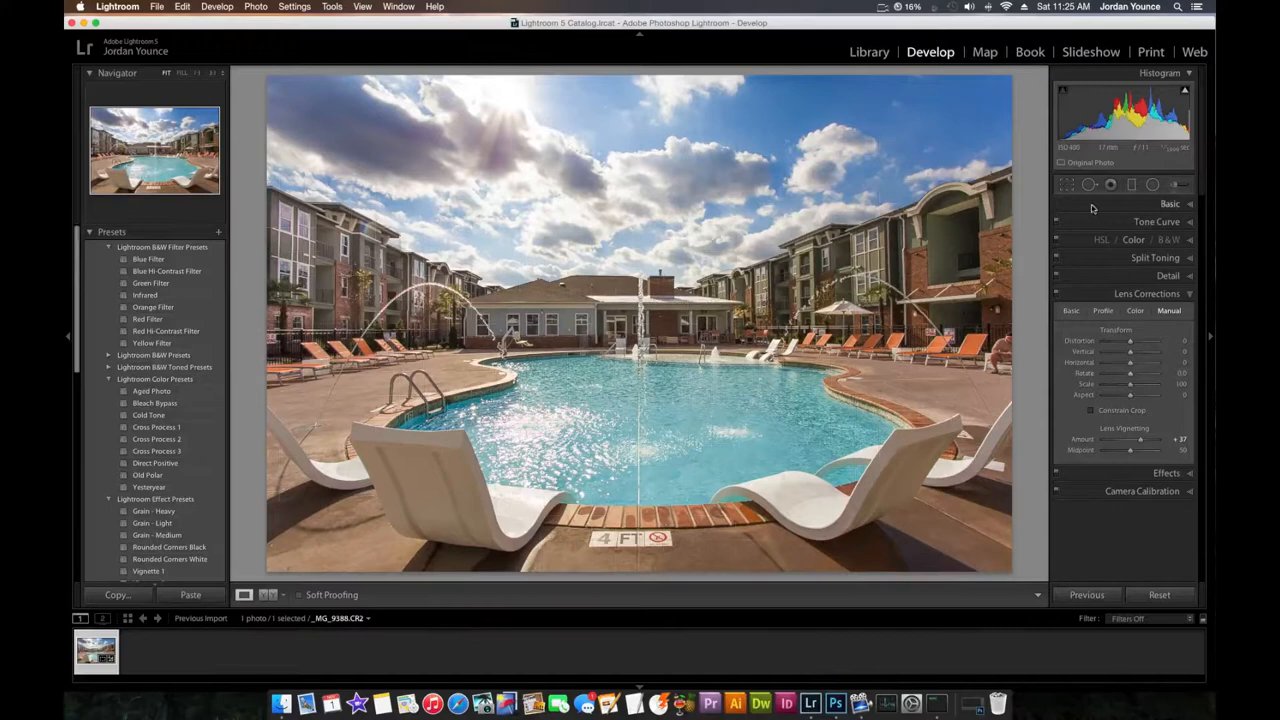
- Bring up the Basic panel's overall tone settings for the pool photo
{"action": "left_click", "coordinate": [1170, 204]}
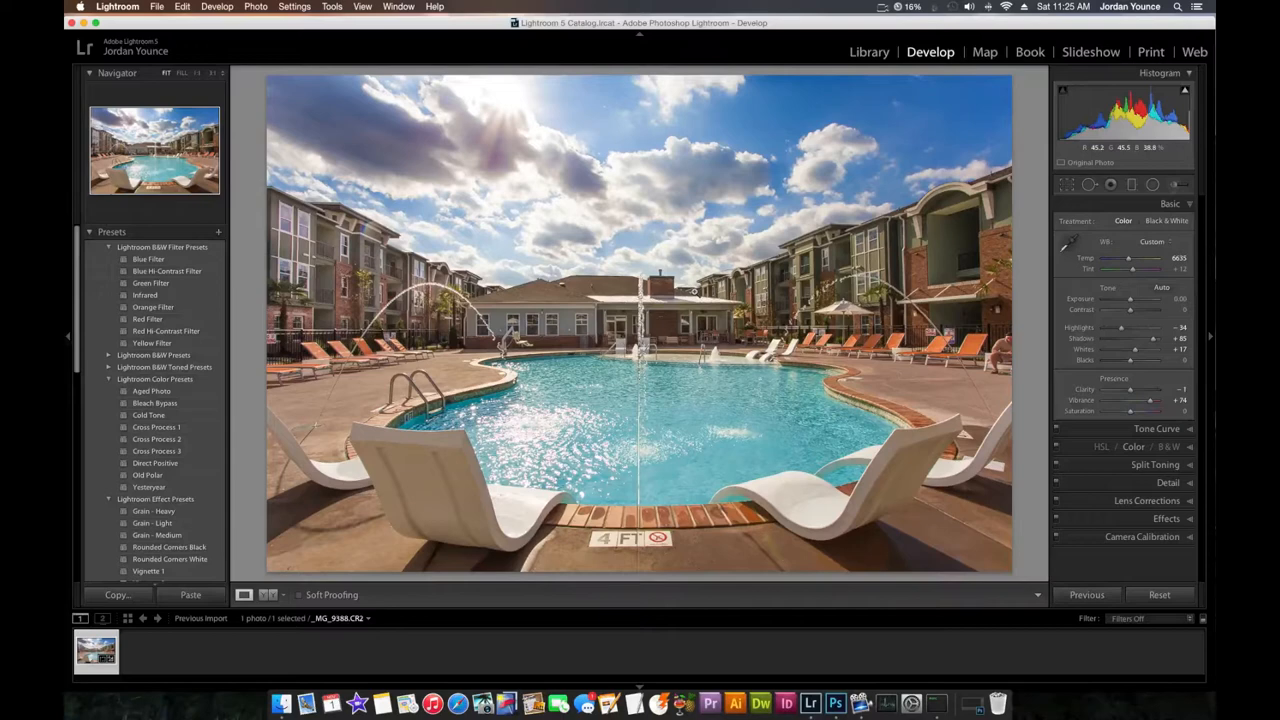
- Show the original and edited pool photo side by side in Before/After view
{"action": "left_click", "coordinate": [266, 595]}
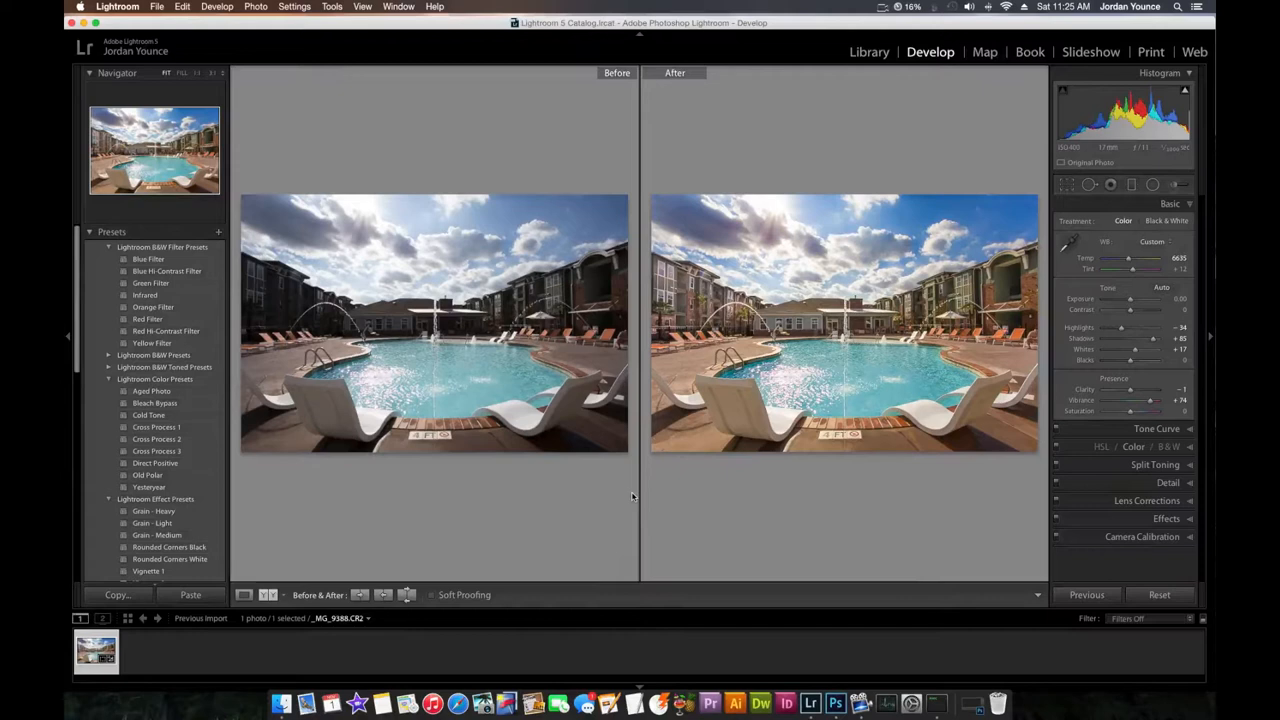
{"action": "mouse_move", "coordinate": [470, 347]}
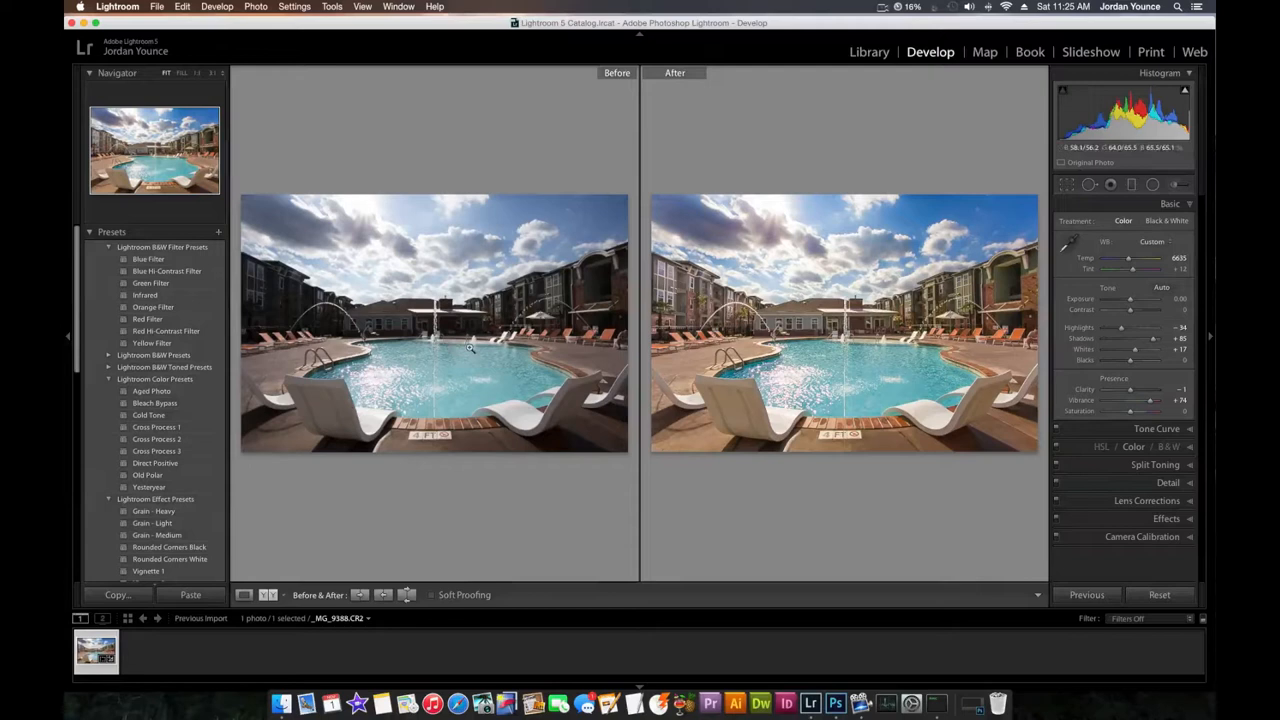